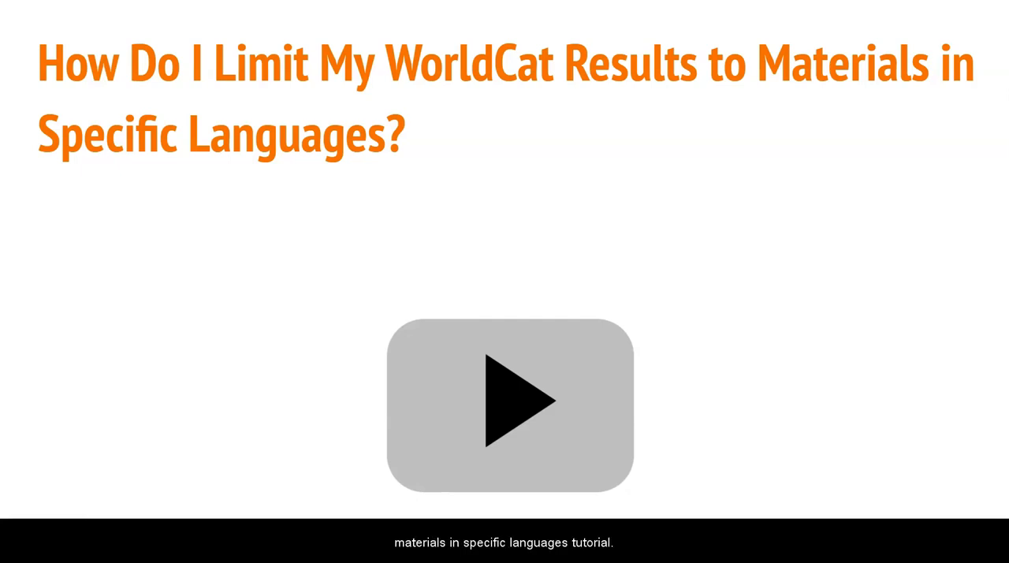
# - Load the McCain Library page at agnesscott.edu/library from the tutorial
pyautogui.click(511, 403)
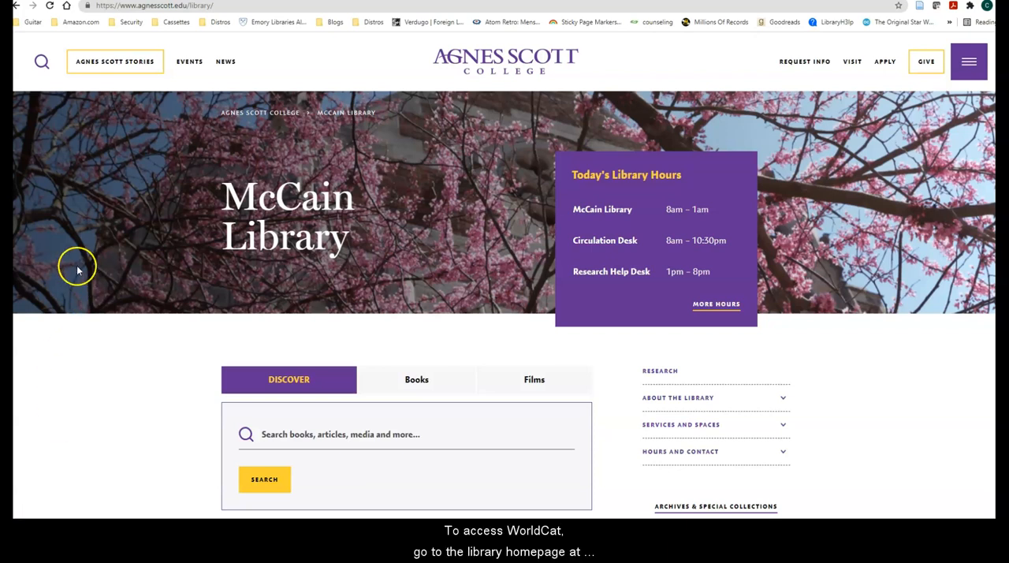
# - Reach WorldCat Advanced Search from the library's Books search
pyautogui.click(154, 6)
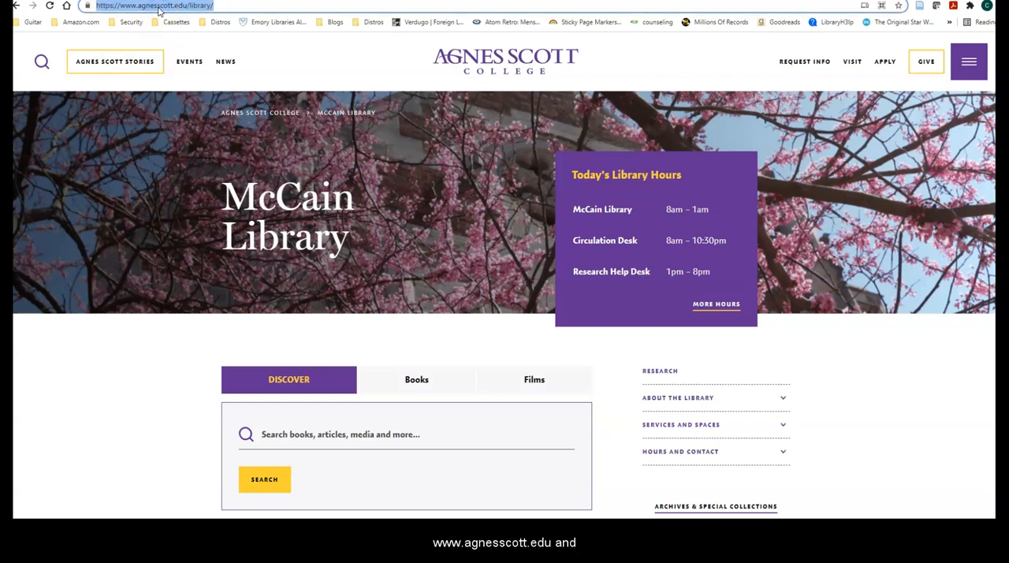
pyautogui.moveTo(334, 350)
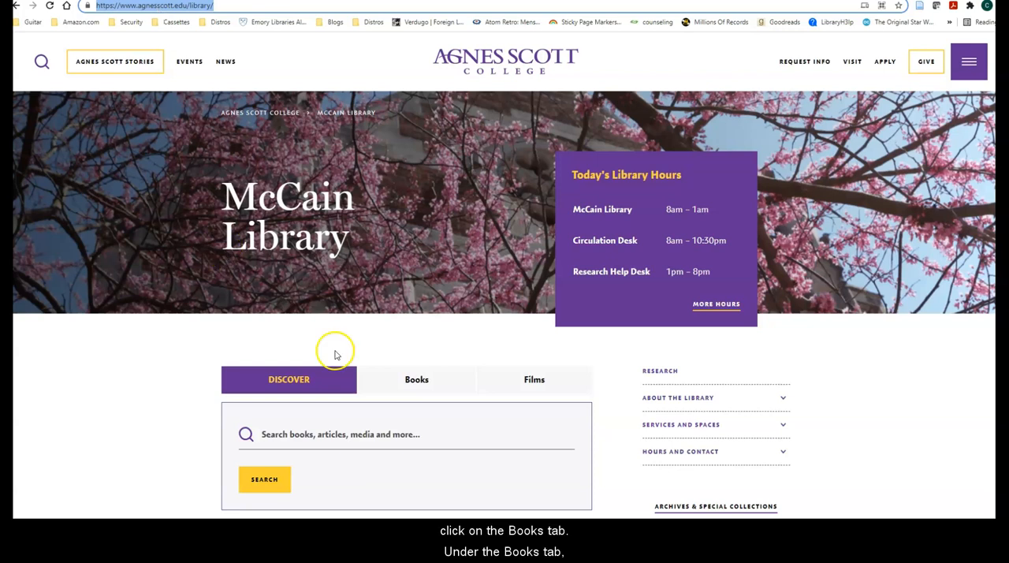
pyautogui.click(416, 380)
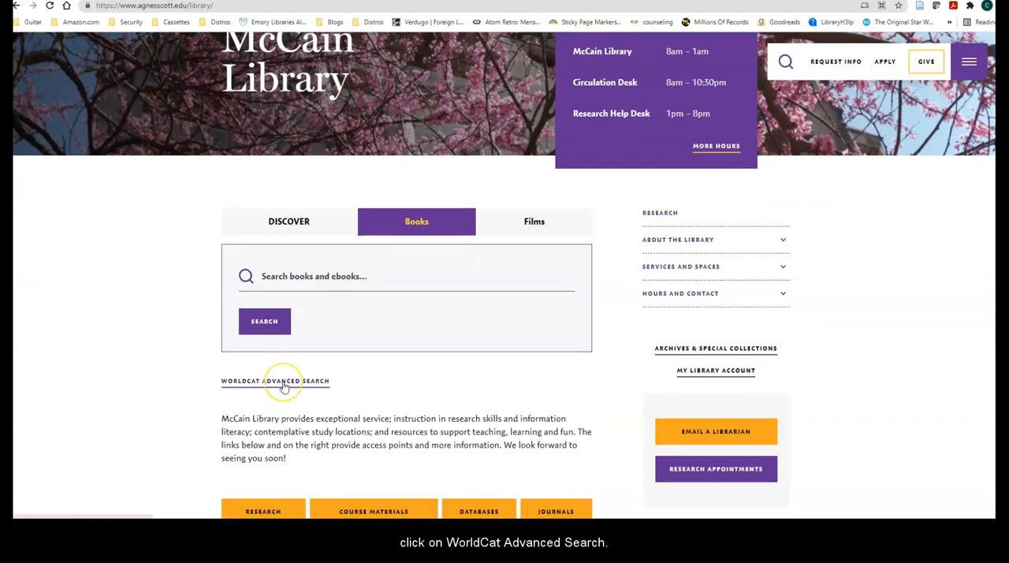
pyautogui.click(274, 381)
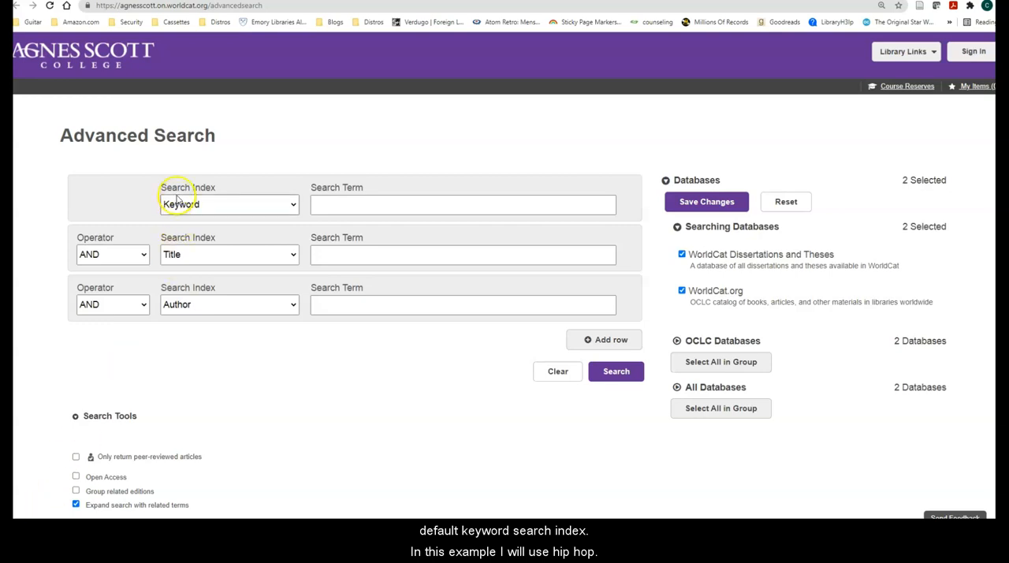
# - Enter 'hip hop' as the first keyword search term
pyautogui.click(462, 205)
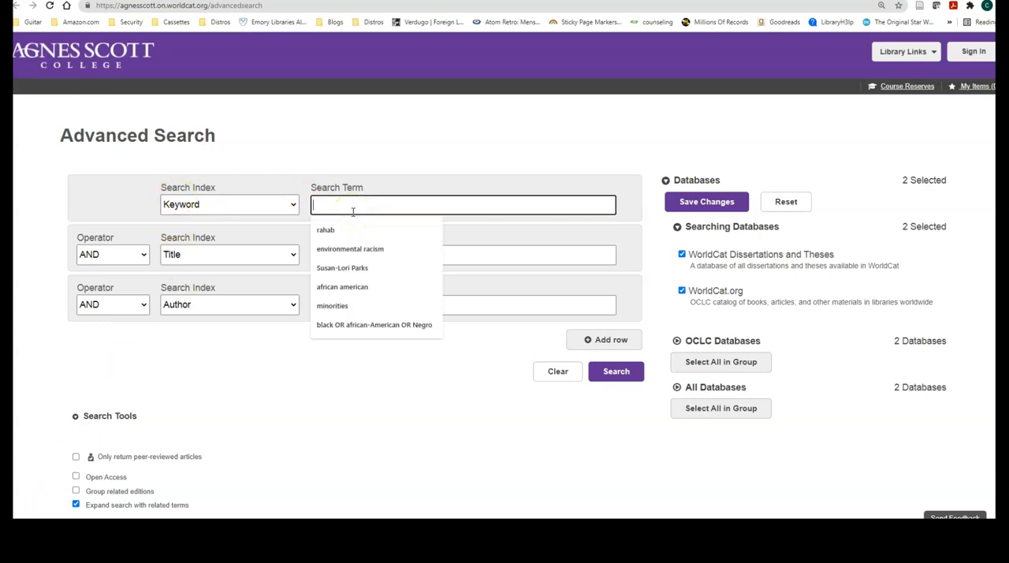
pyautogui.write('hip hop')
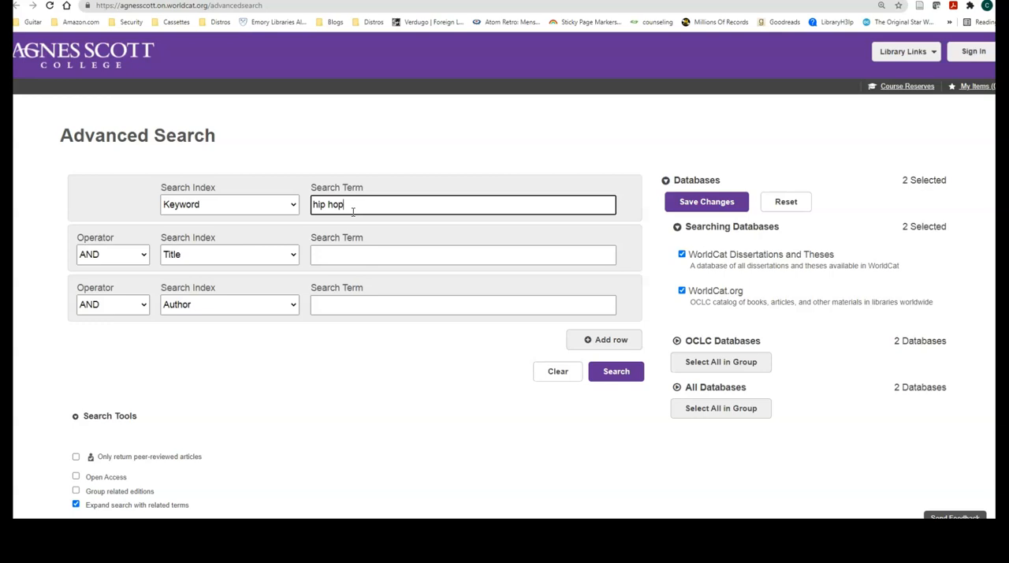
pyautogui.moveTo(287, 280)
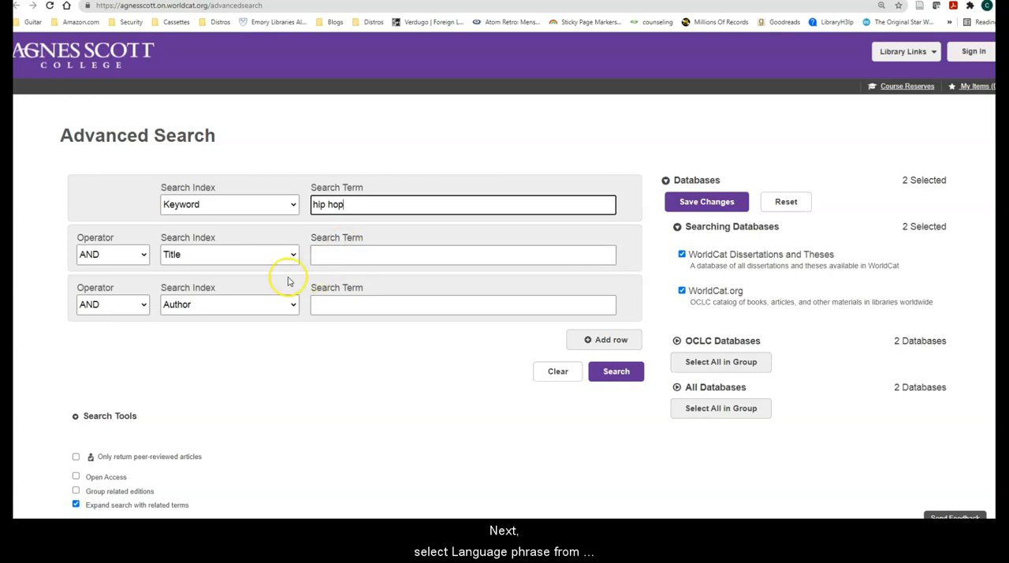
pyautogui.moveTo(298, 254)
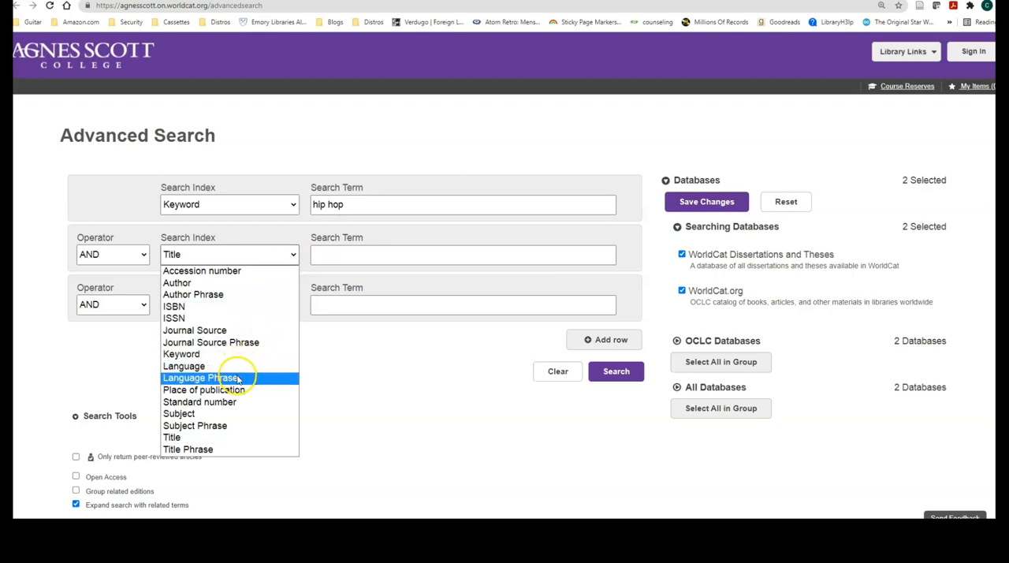
# - Limit the second row to Language Phrase 'German' and run the search
pyautogui.click(201, 377)
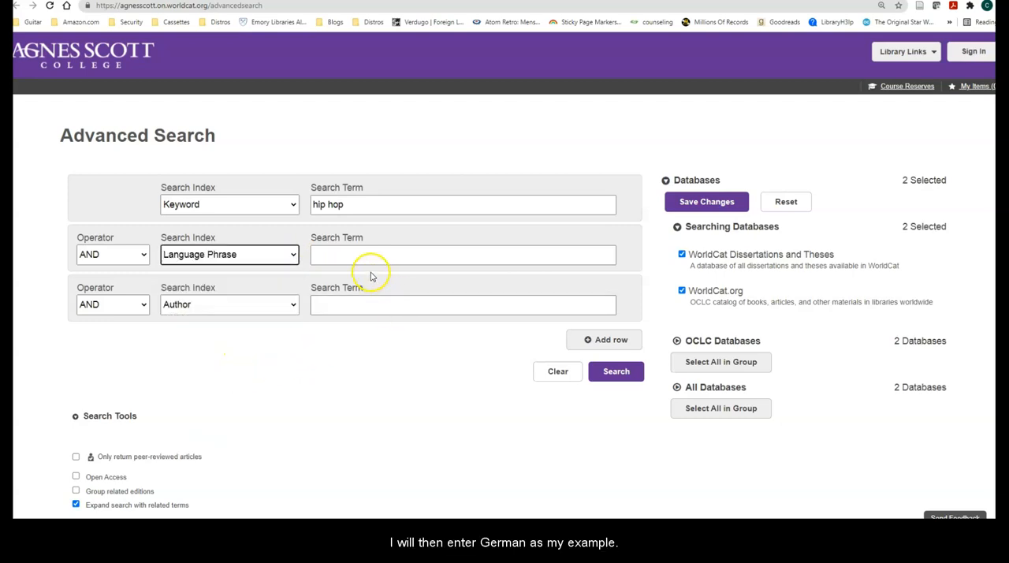
pyautogui.click(464, 254)
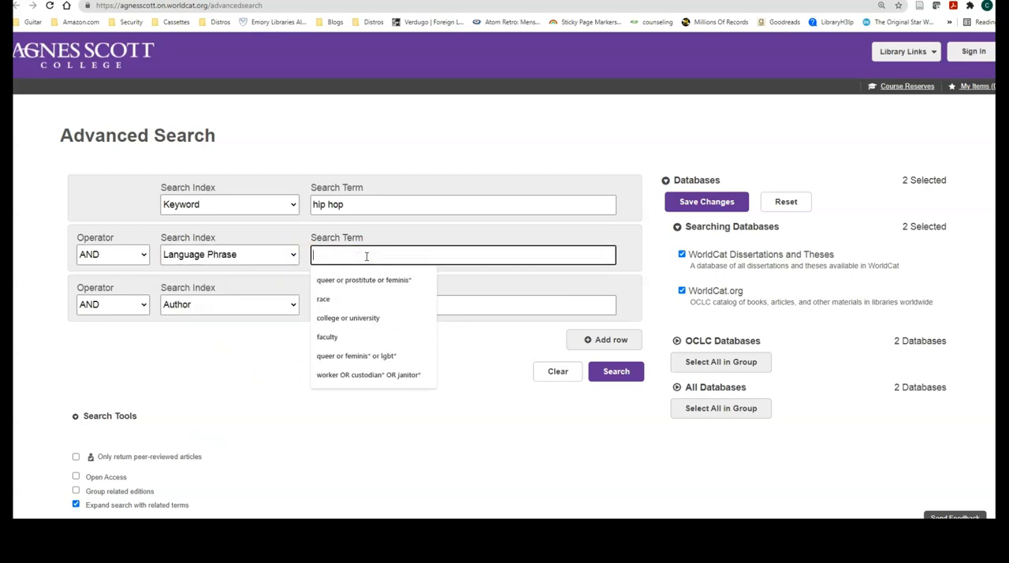
pyautogui.write('German')
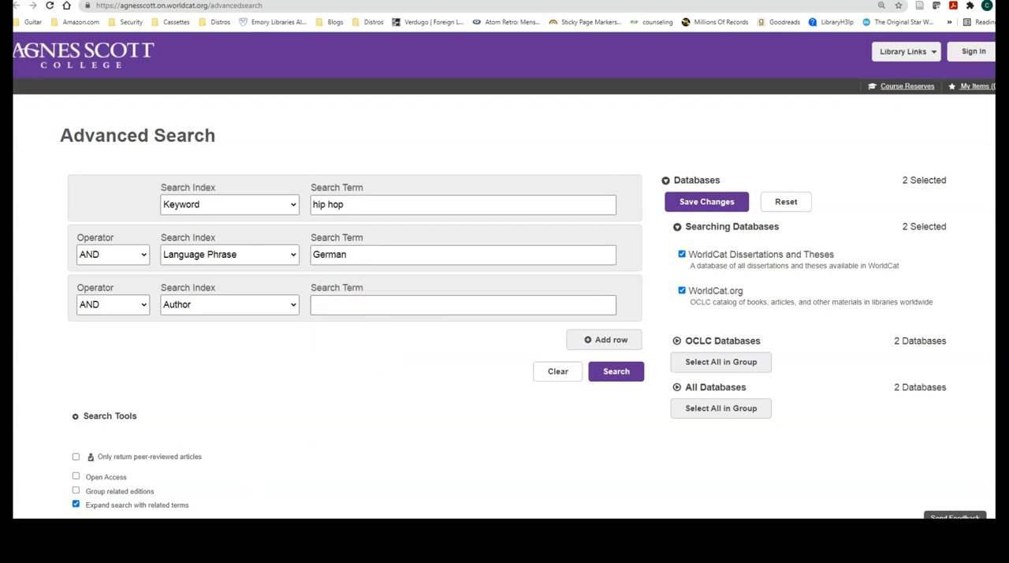
pyautogui.click(615, 371)
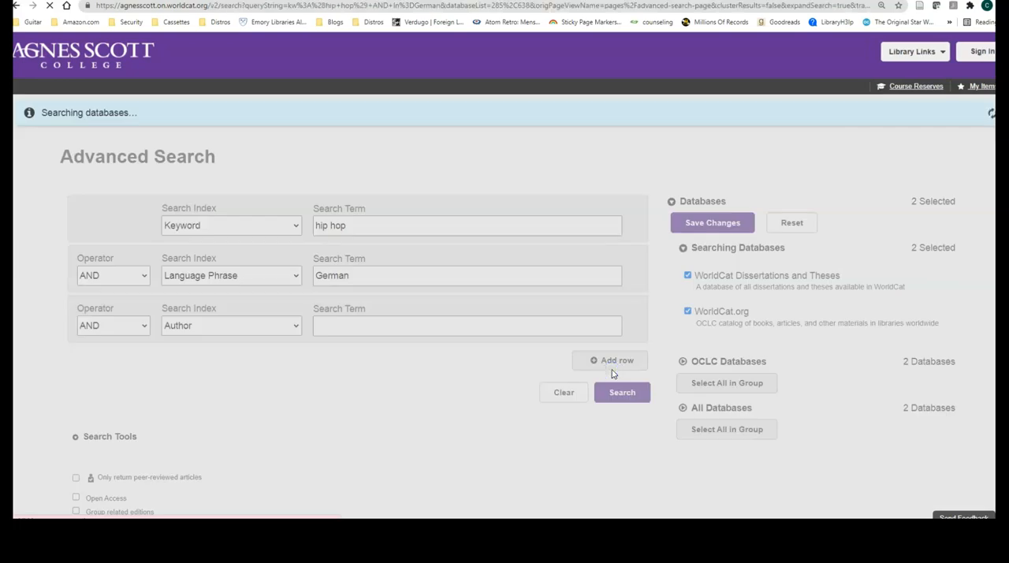
# - Scroll through the roughly 4,025 German-limited hip hop results
pyautogui.click(621, 391)
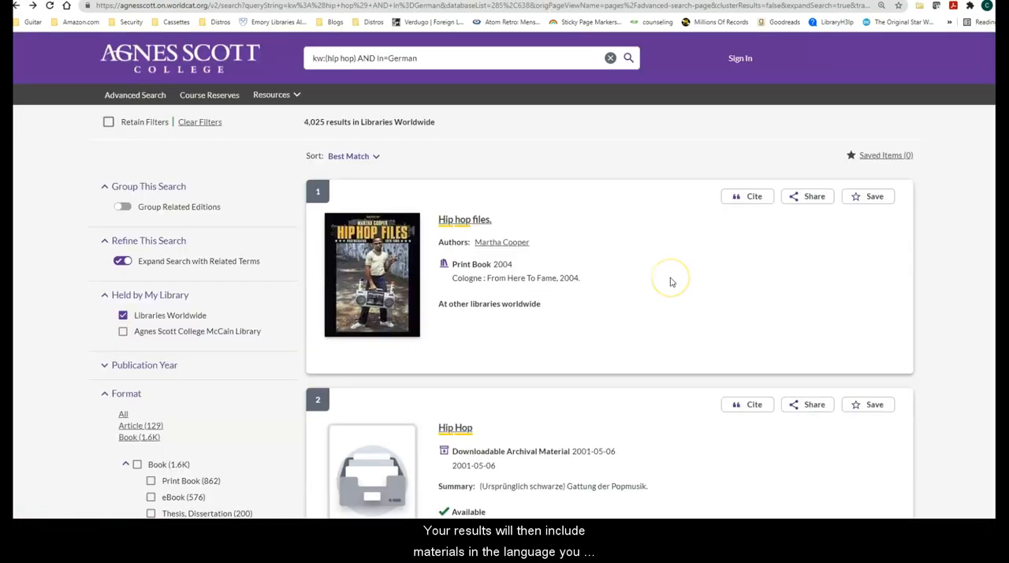
pyautogui.scroll(-3)
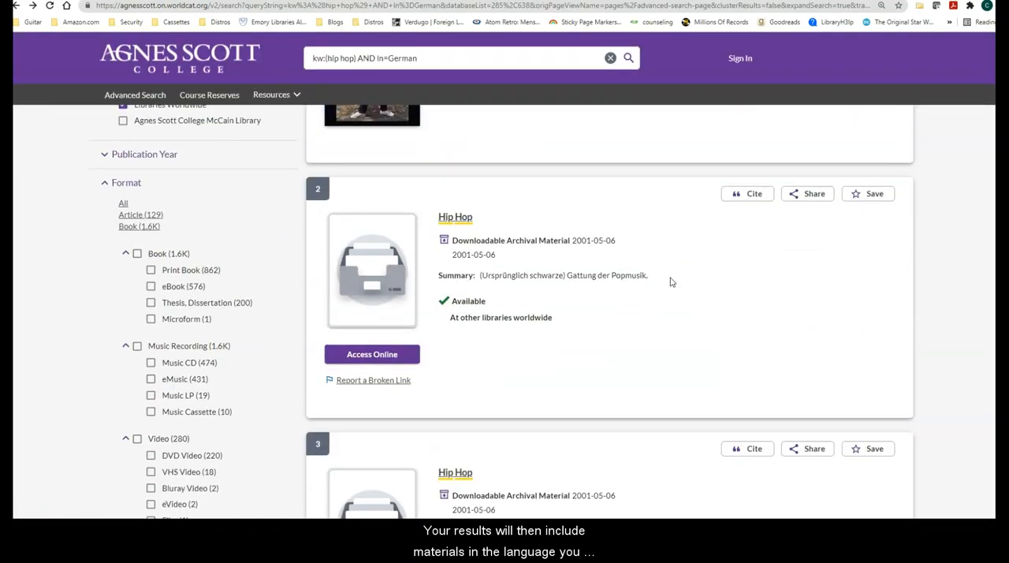
pyautogui.scroll(-3)
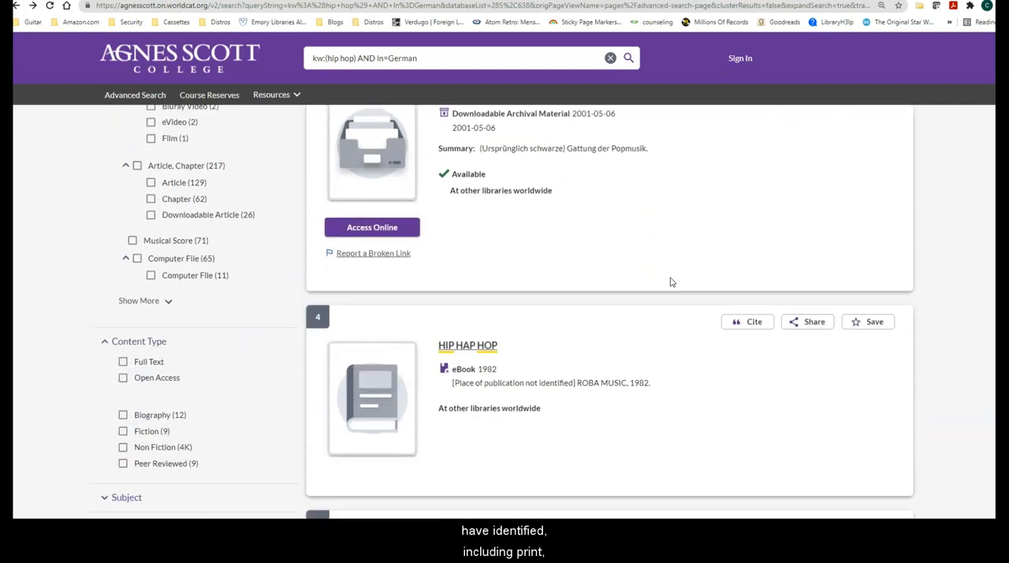
pyautogui.scroll(-3)
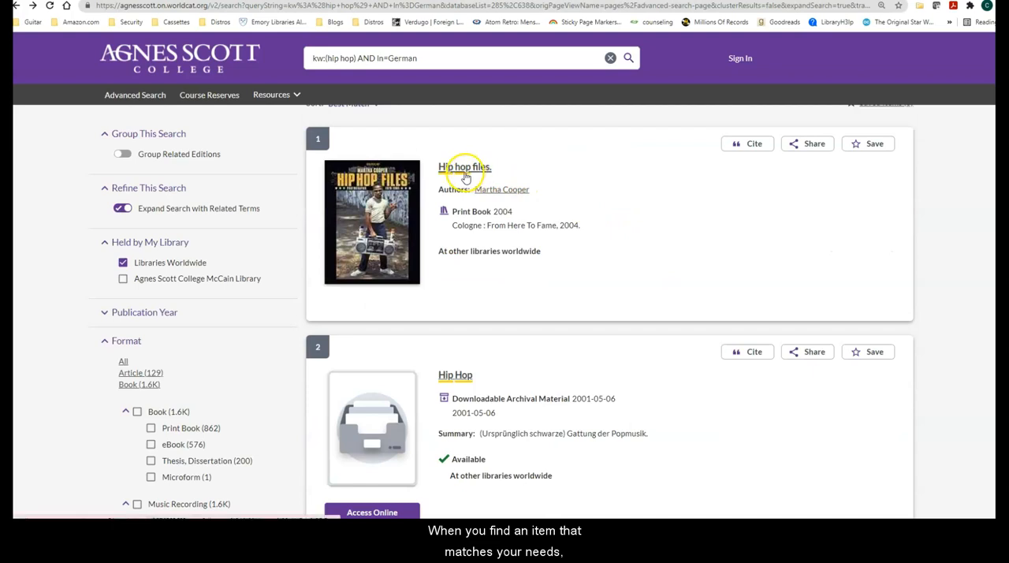
# - View the 'Hip hop files' record down to its Language field showing German
pyautogui.click(463, 167)
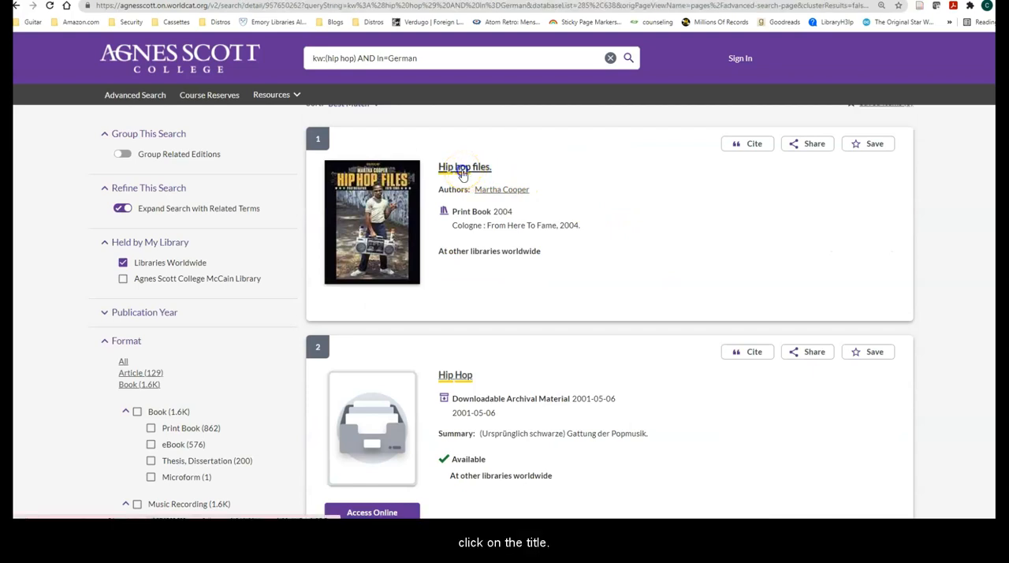
pyautogui.click(464, 167)
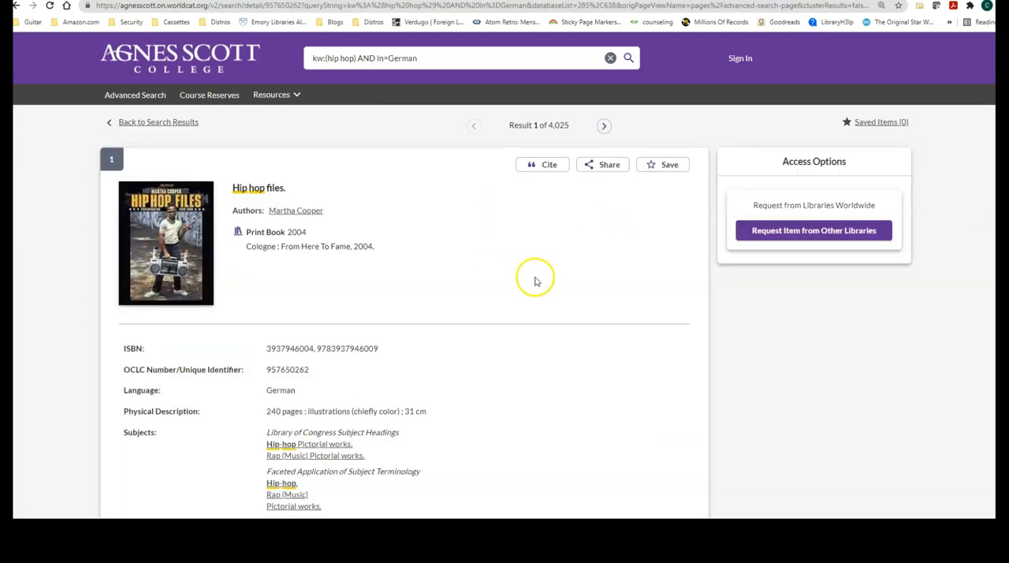
pyautogui.scroll(-3)
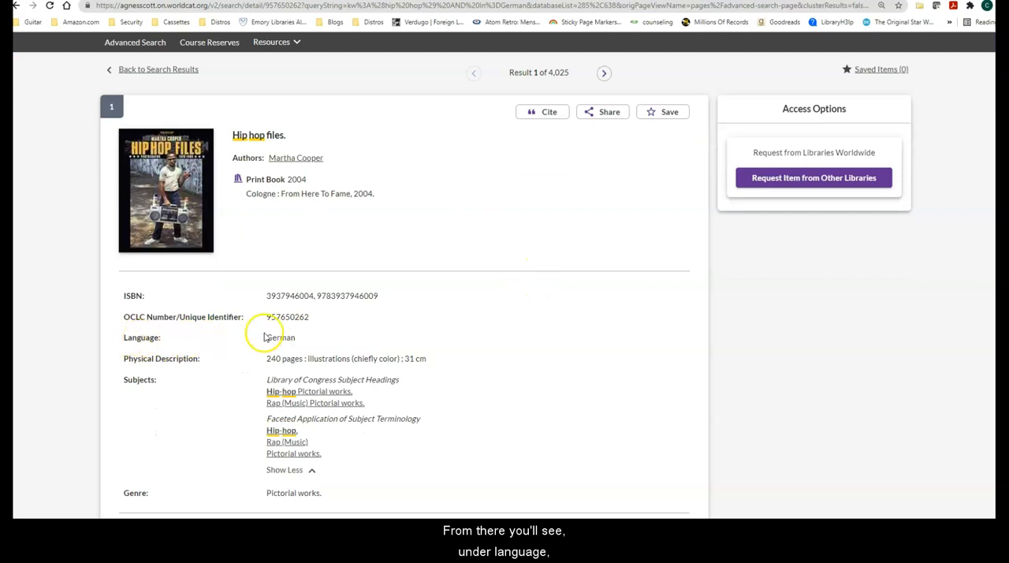